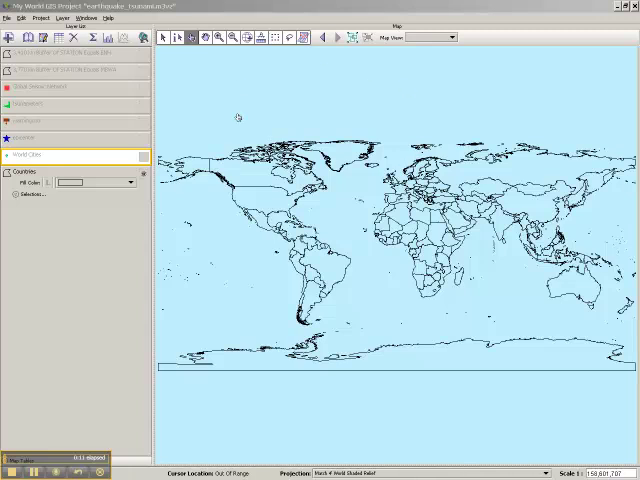
pyautogui.moveTo(116, 212)
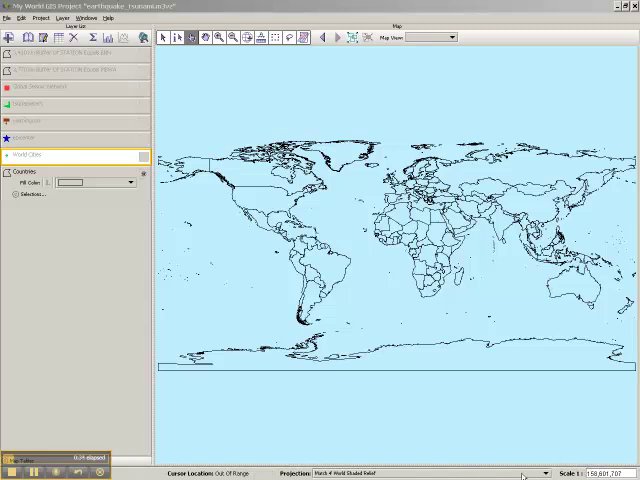
pyautogui.moveTo(106, 276)
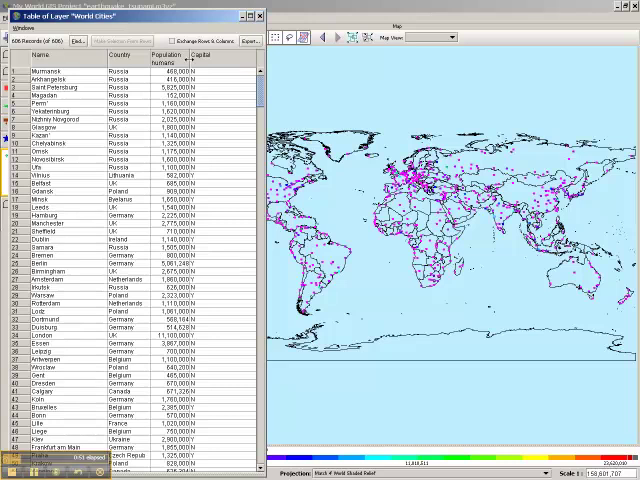
# Show the World Cities layer and bring up its table of city records
pyautogui.click(164, 54)
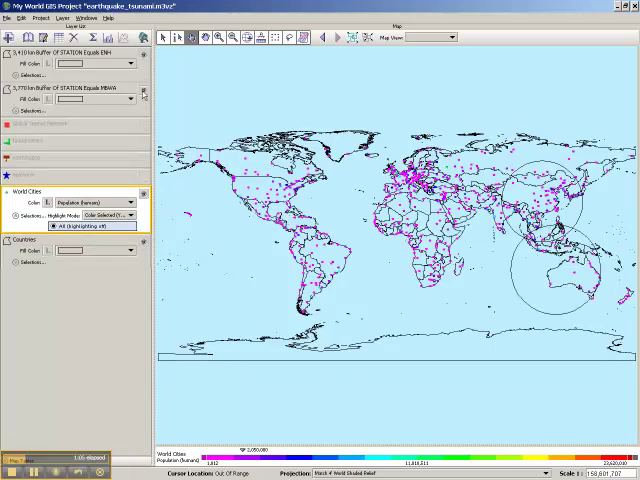
pyautogui.moveTo(220, 90)
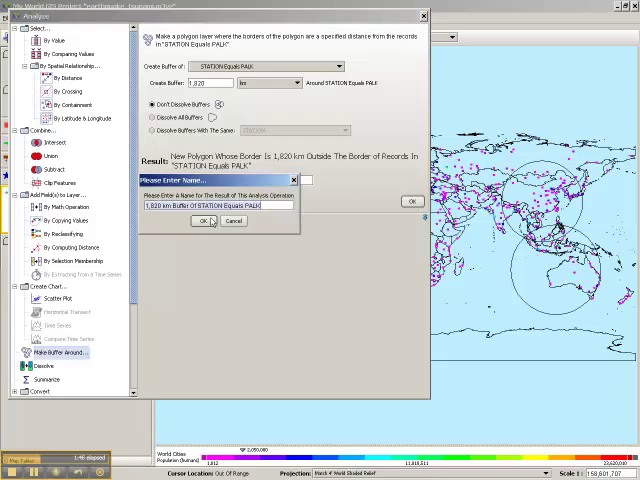
# Accept the suggested name for the new 1,020 km seismic-station buffer layer
pyautogui.click(200, 220)
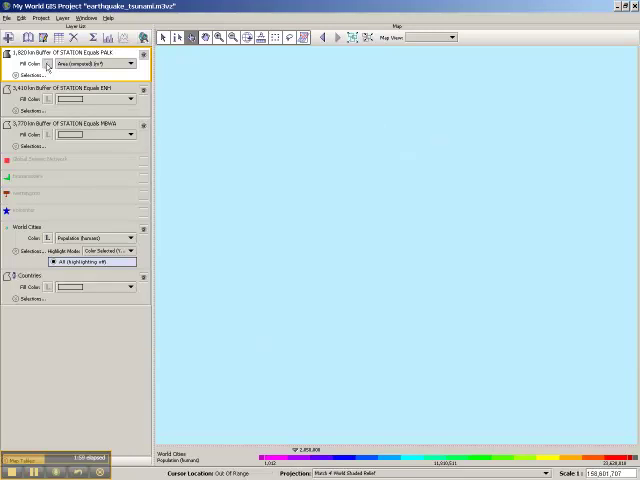
# Give the new buffer layer No Fill so its circle shows as an outline
pyautogui.click(130, 64)
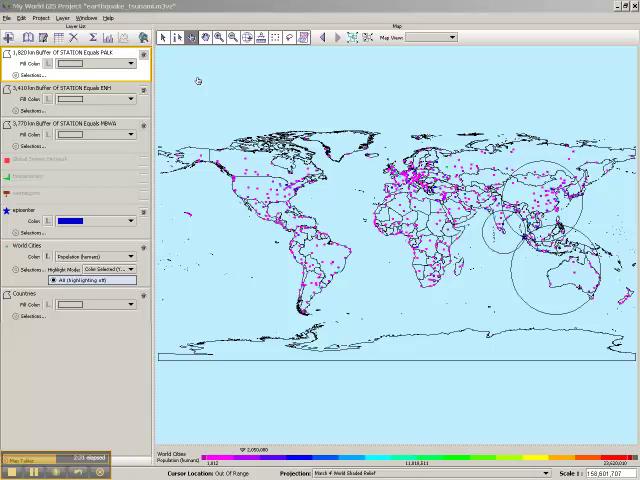
pyautogui.moveTo(196, 82)
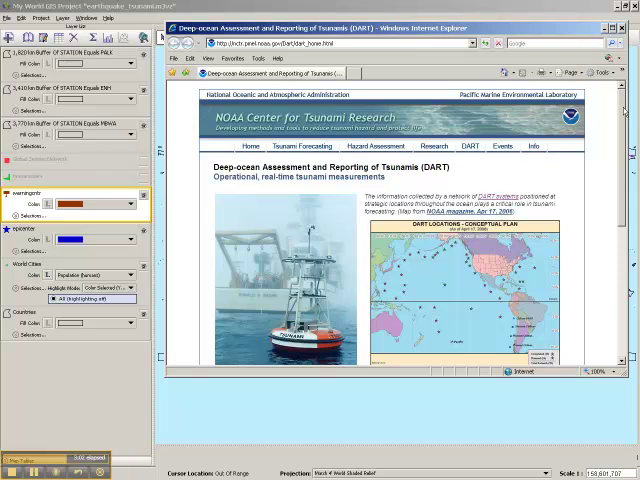
pyautogui.scroll(-3)
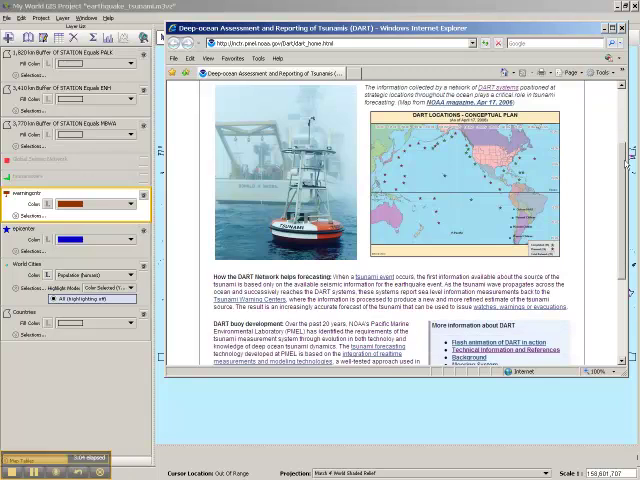